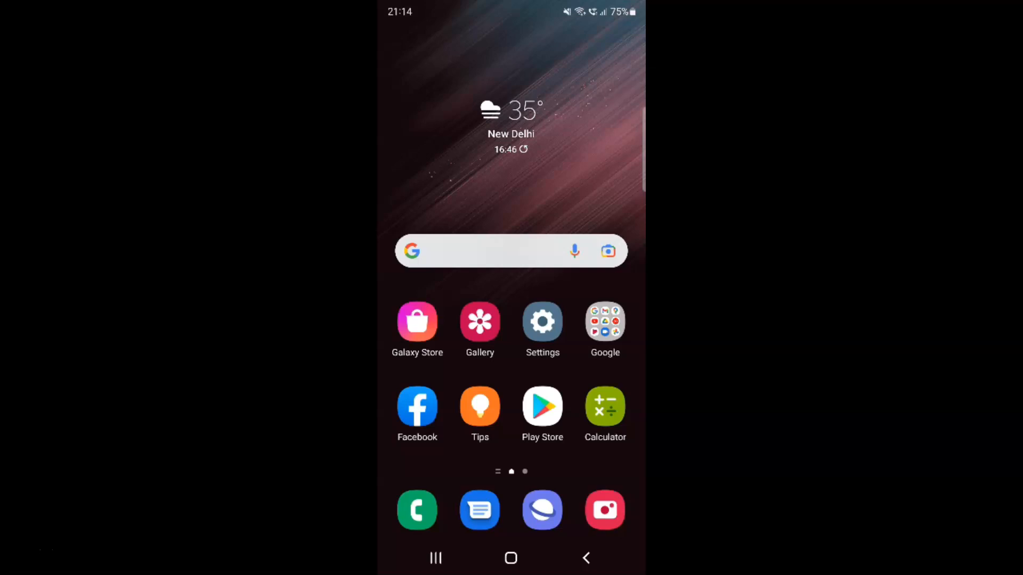
{"action": "mouse_move", "coordinate": [451, 80]}
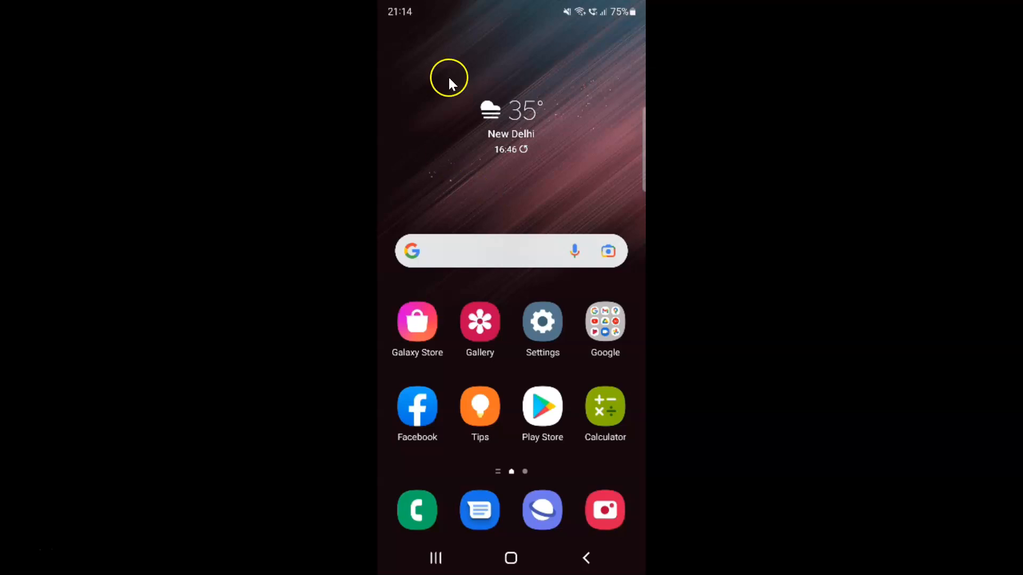
{"action": "mouse_move", "coordinate": [558, 178]}
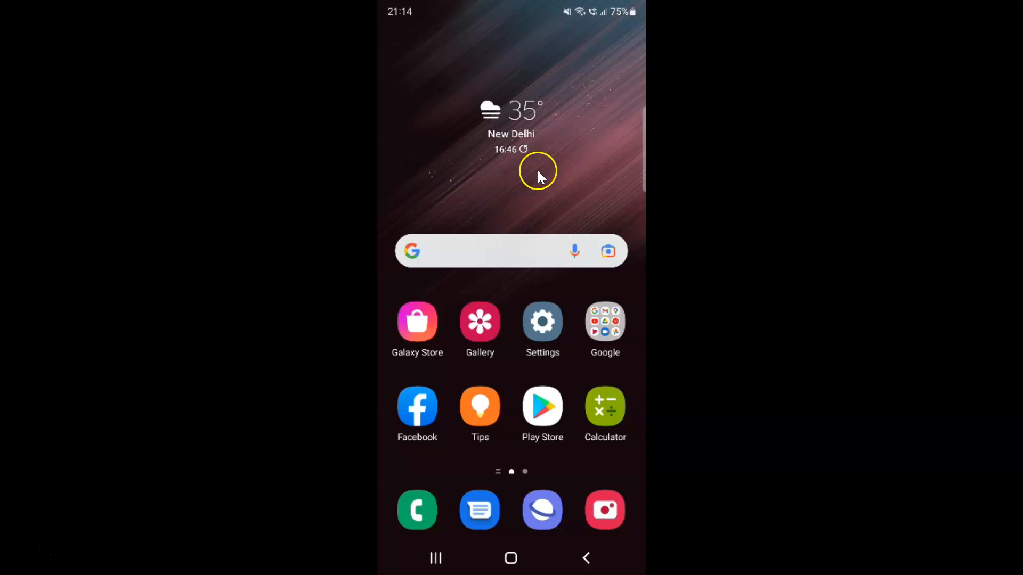
{"action": "mouse_move", "coordinate": [530, 182]}
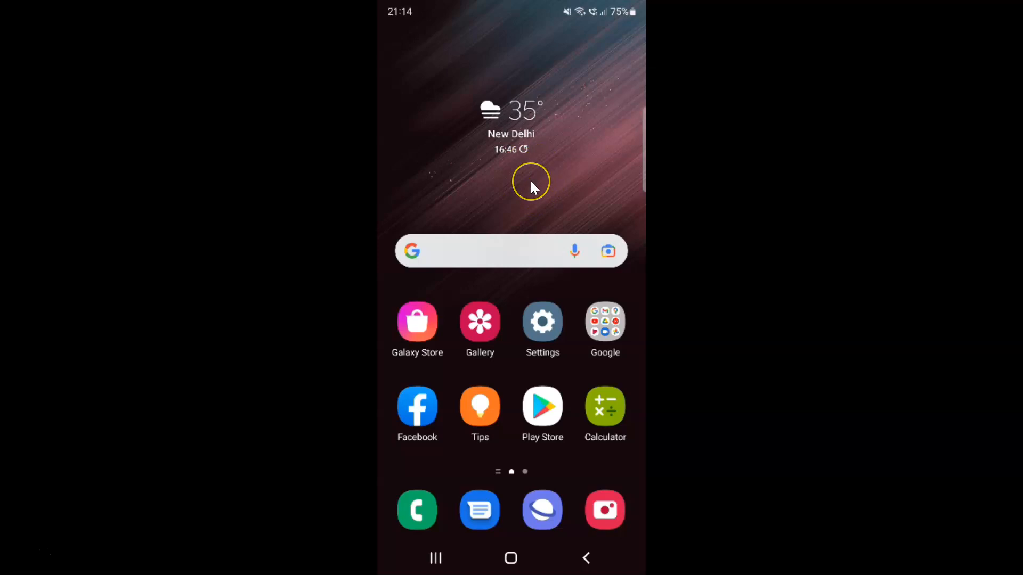
{"action": "mouse_move", "coordinate": [531, 186]}
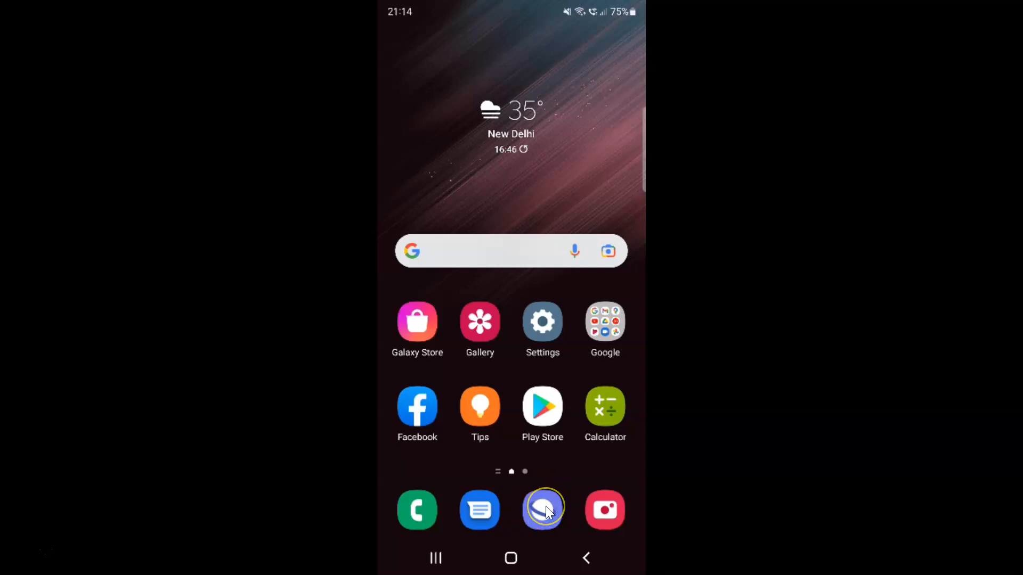
Launch Samsung Internet and show its main menu with Downloads, History and Settings
{"action": "left_click", "coordinate": [543, 509]}
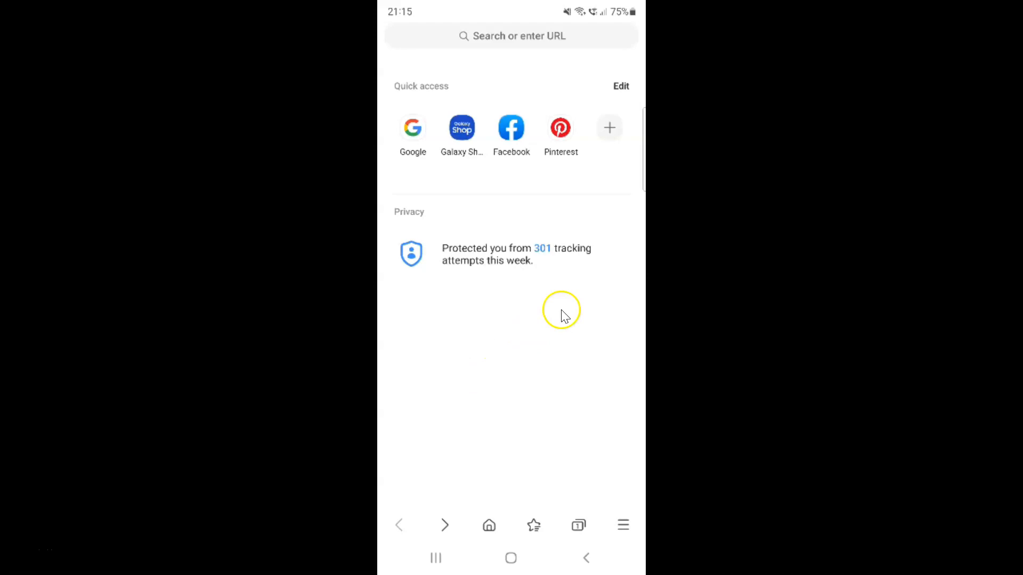
{"action": "mouse_move", "coordinate": [616, 526]}
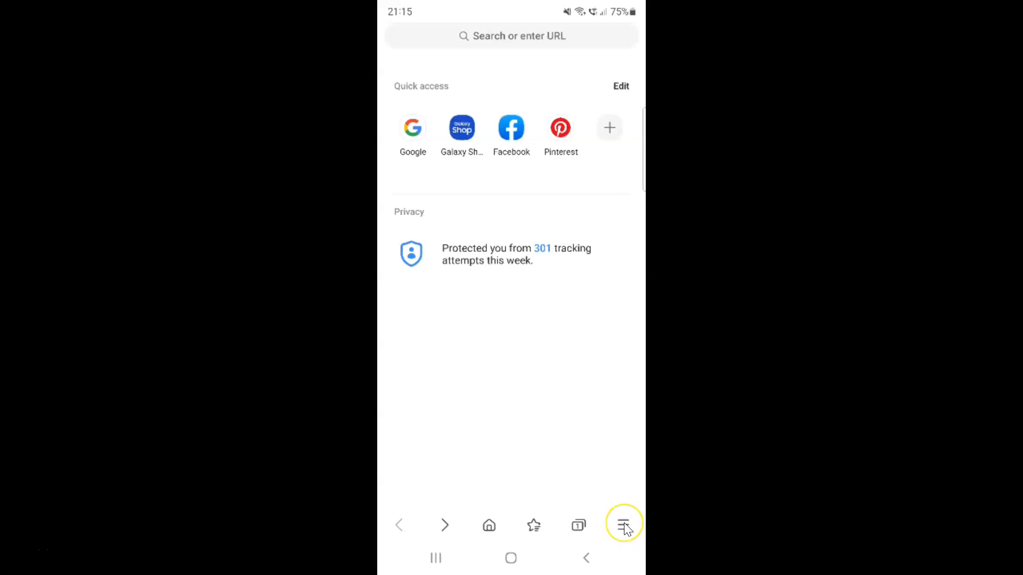
{"action": "left_click", "coordinate": [622, 525]}
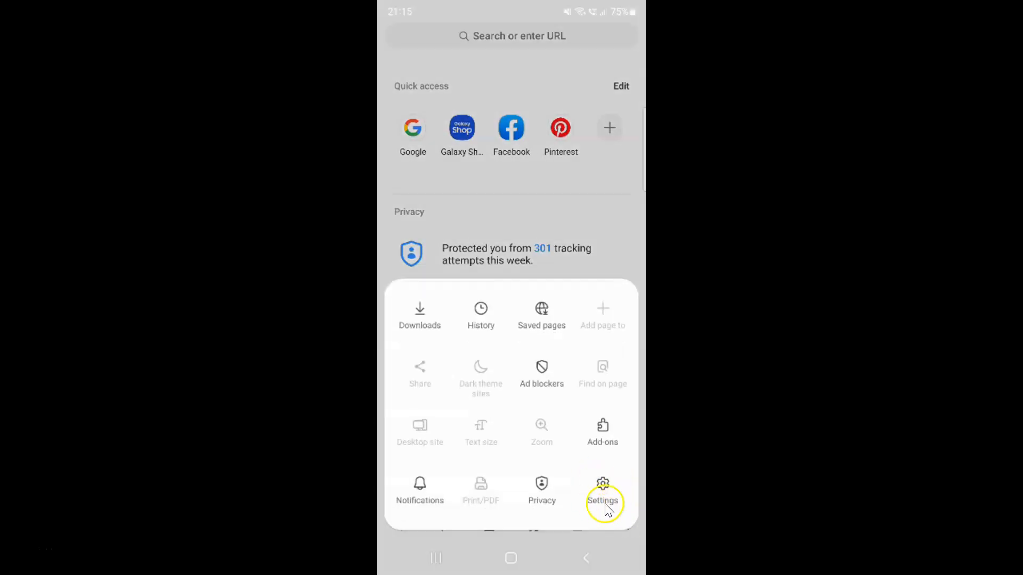
Go from Settings to the Personal browsing data page under Privacy
{"action": "left_click", "coordinate": [601, 489]}
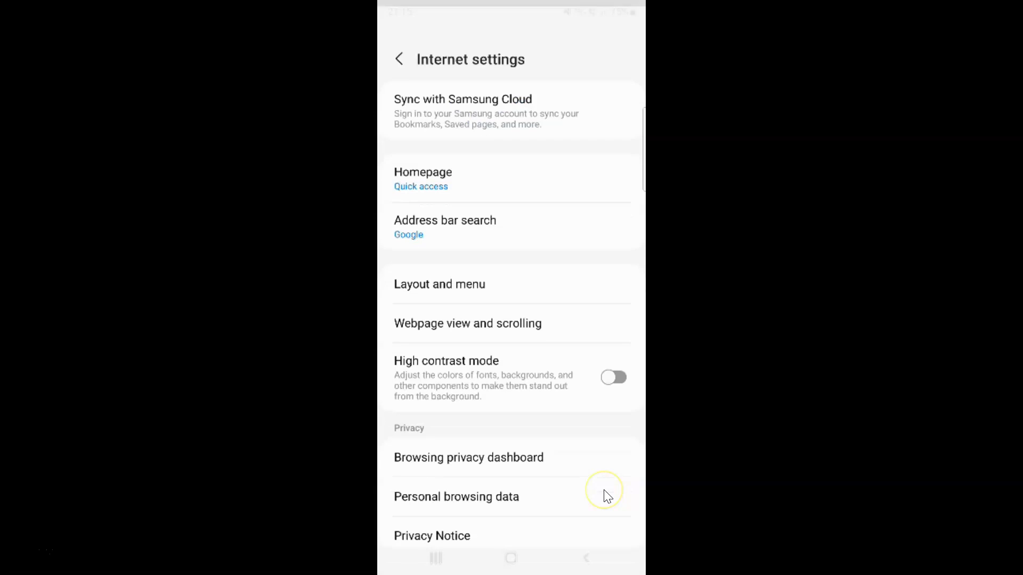
{"action": "scroll", "scroll_direction": "down", "scroll_amount": 3}
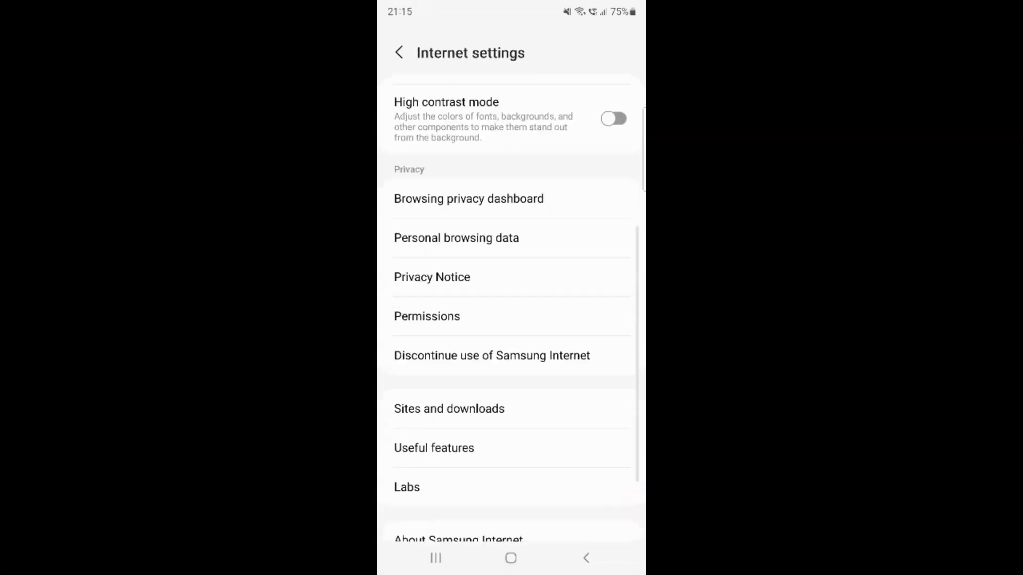
{"action": "scroll", "scroll_direction": "up", "scroll_amount": 3}
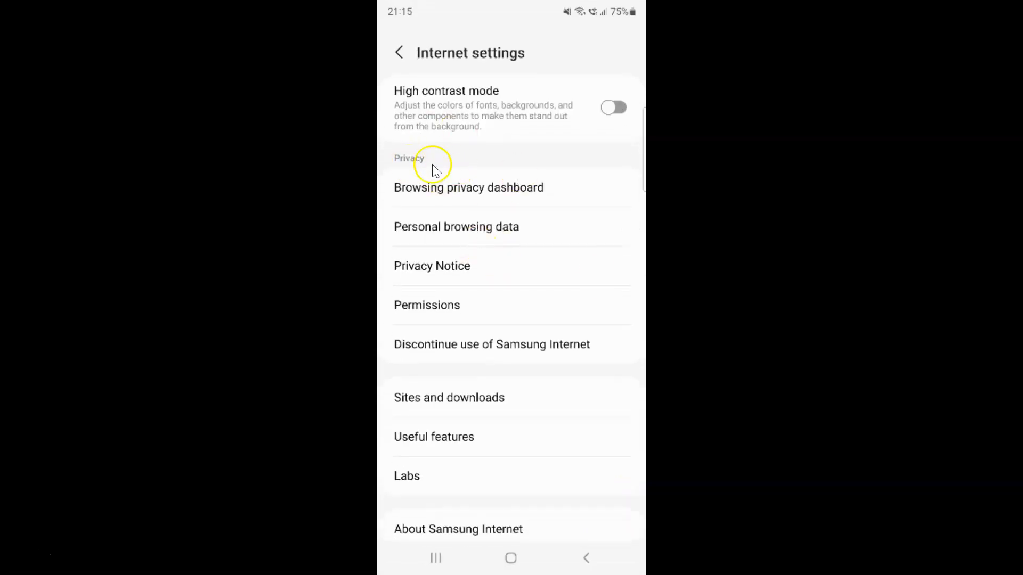
{"action": "mouse_move", "coordinate": [493, 273]}
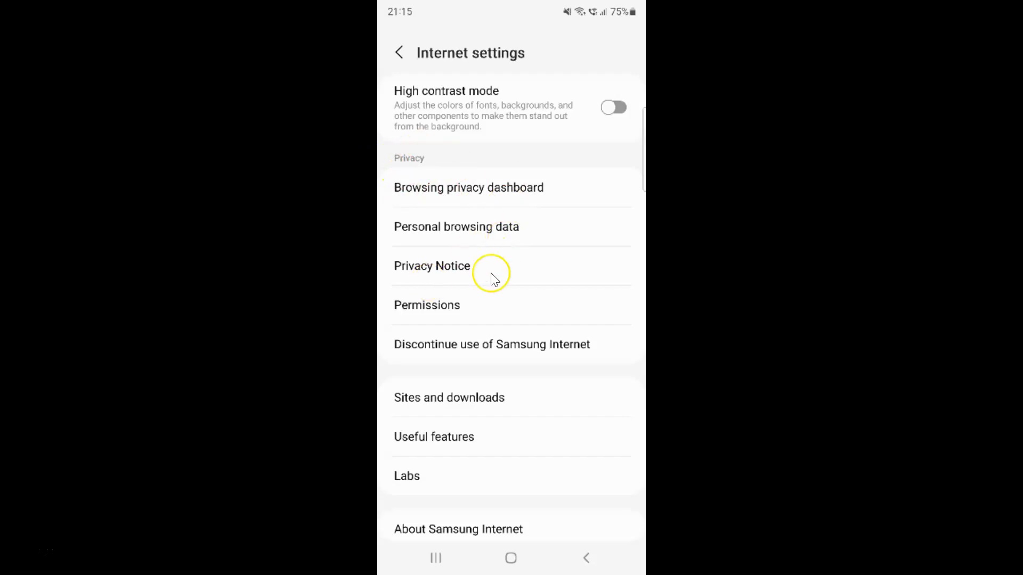
{"action": "mouse_move", "coordinate": [419, 235]}
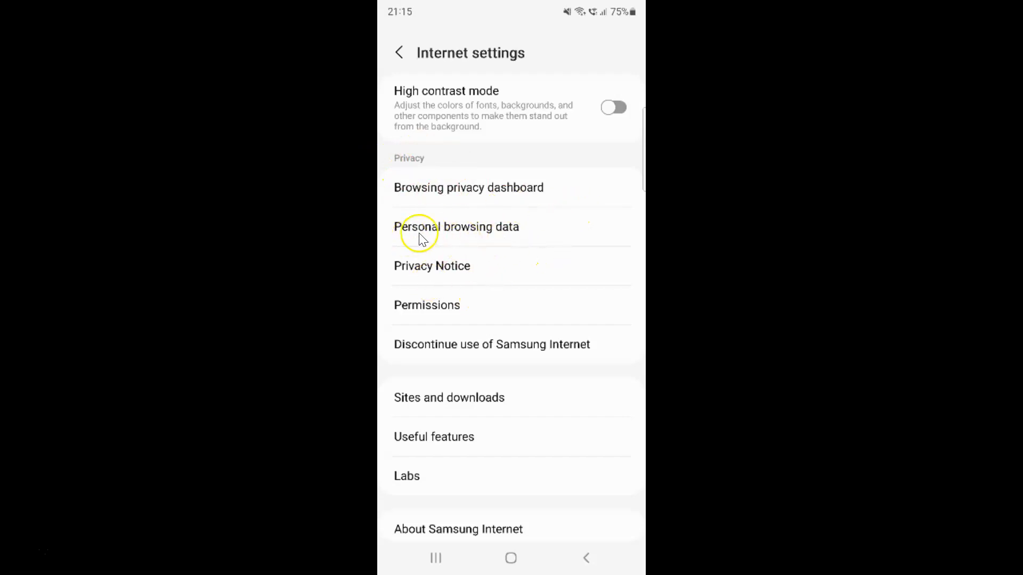
{"action": "mouse_move", "coordinate": [520, 236]}
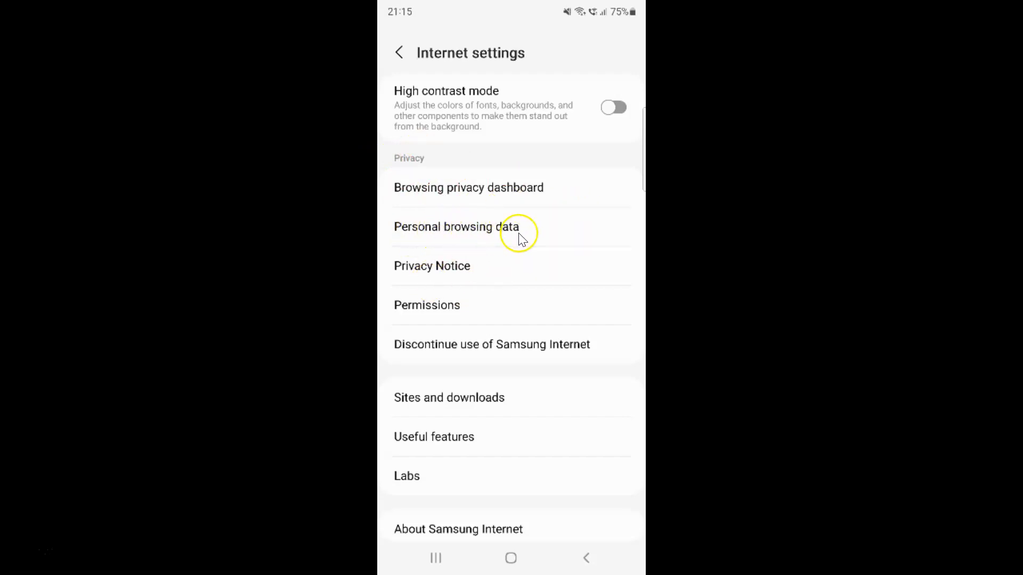
{"action": "mouse_move", "coordinate": [474, 231]}
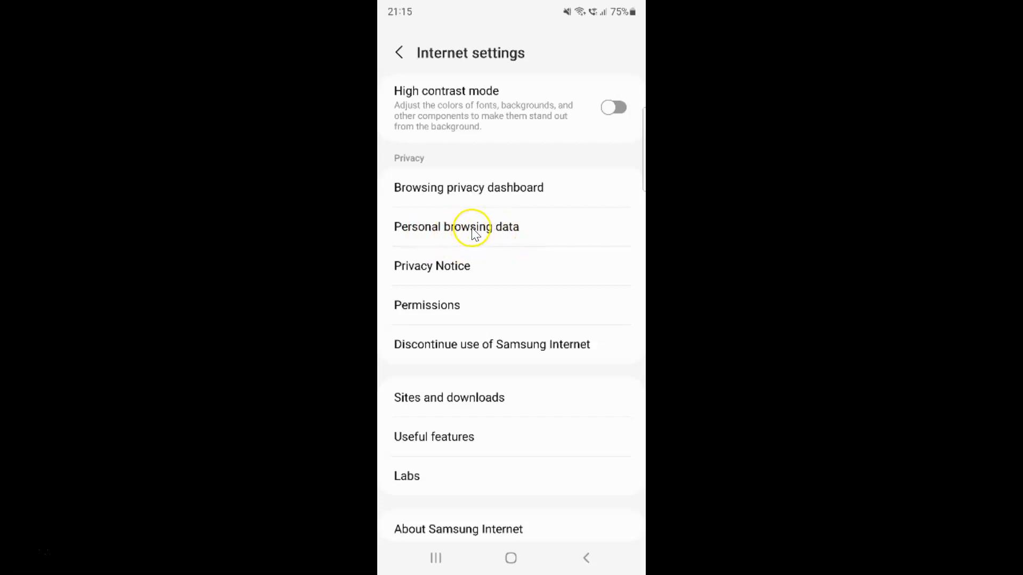
{"action": "left_click", "coordinate": [456, 226]}
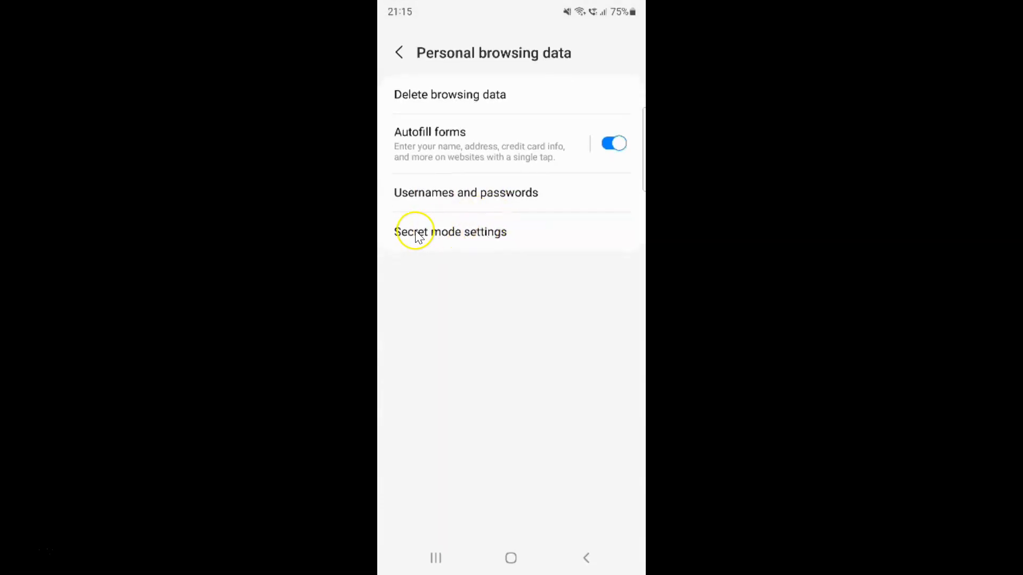
{"action": "mouse_move", "coordinate": [505, 235]}
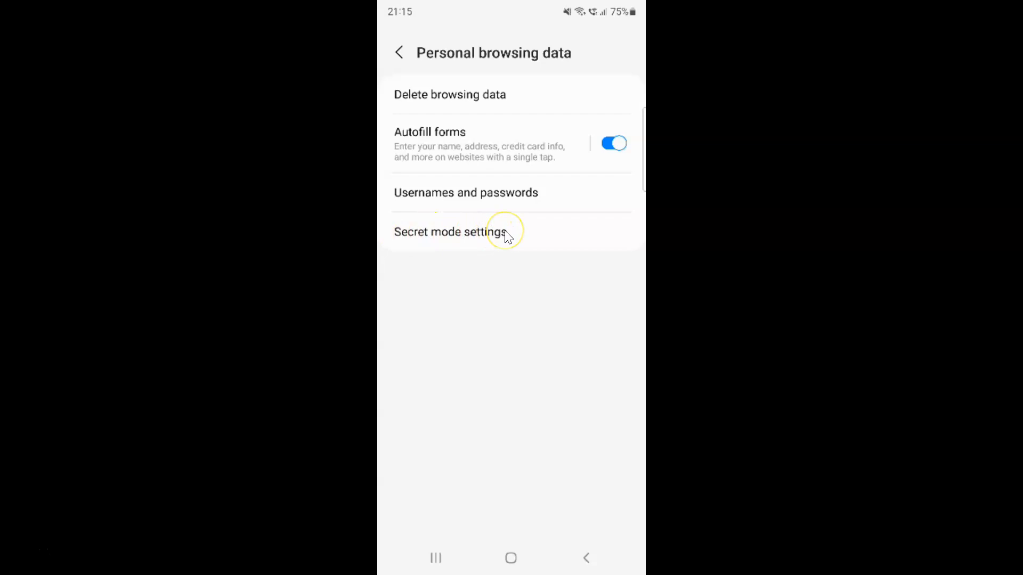
{"action": "left_click", "coordinate": [449, 232]}
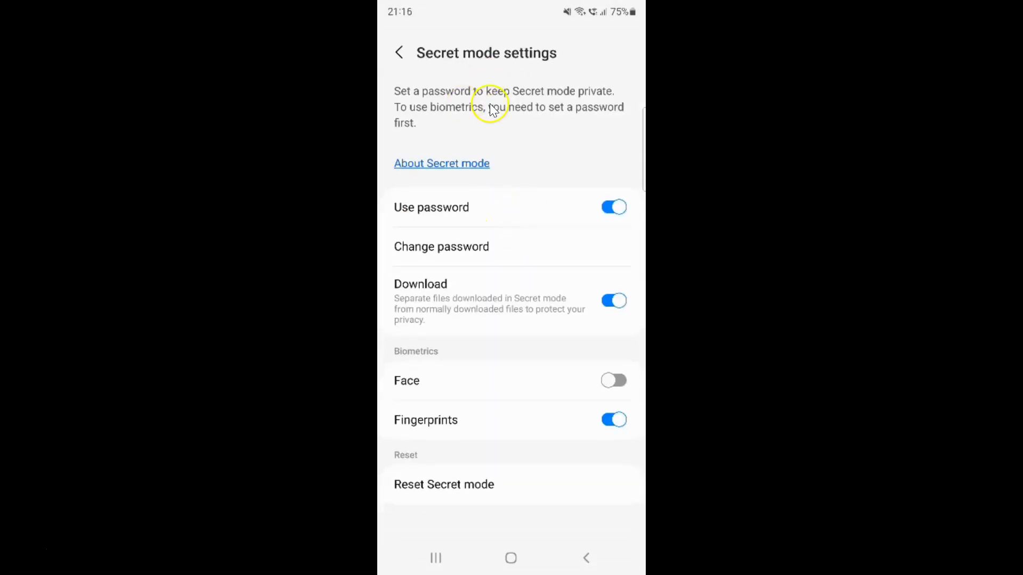
{"action": "mouse_move", "coordinate": [582, 91]}
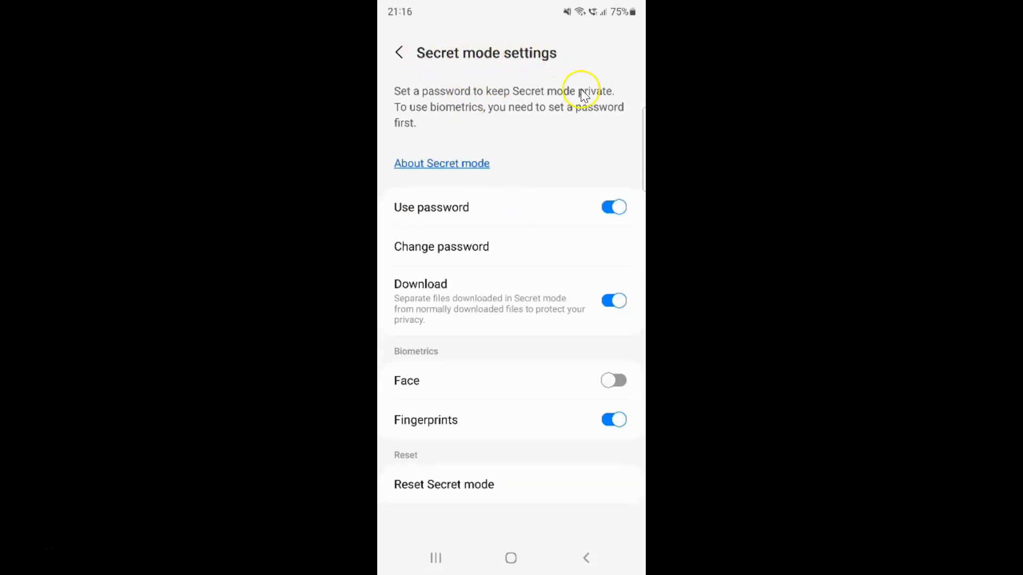
{"action": "mouse_move", "coordinate": [584, 222]}
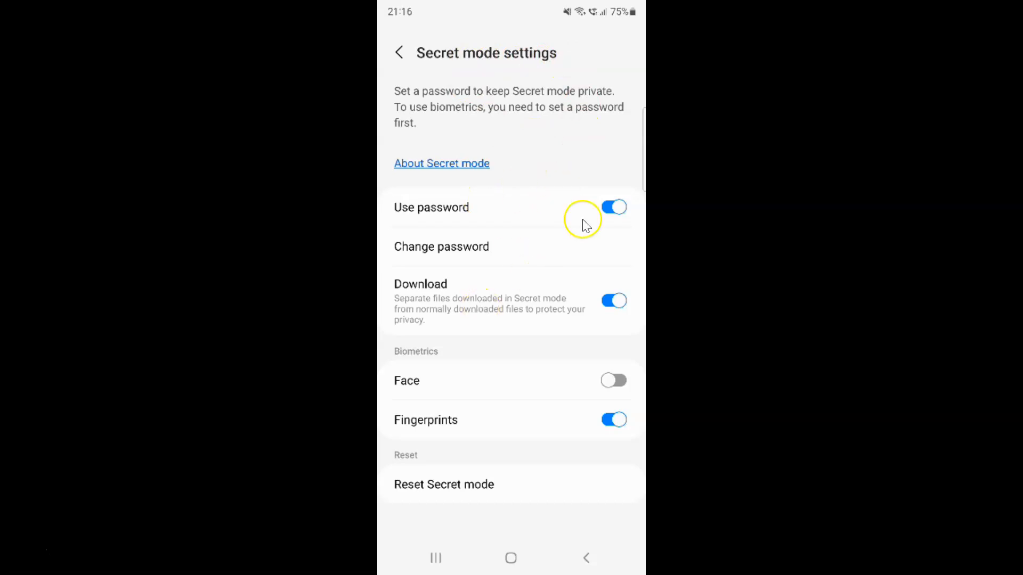
{"action": "mouse_move", "coordinate": [429, 460]}
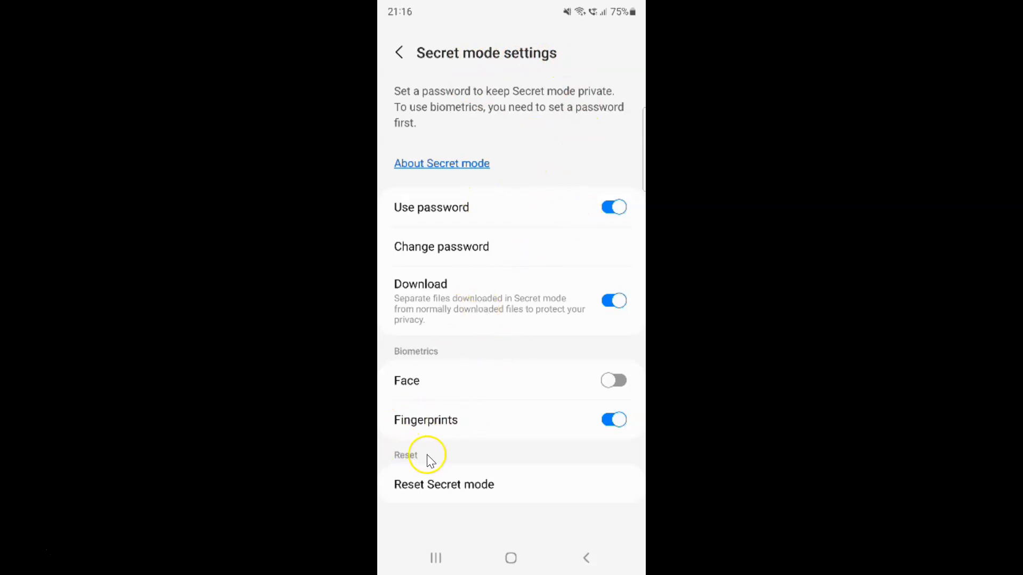
{"action": "mouse_move", "coordinate": [481, 486]}
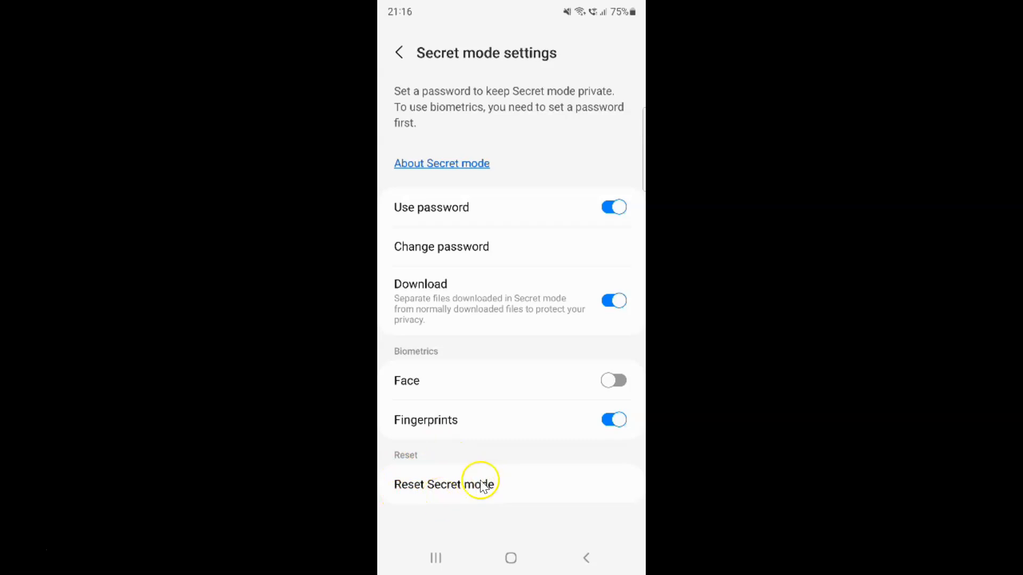
{"action": "mouse_move", "coordinate": [408, 492]}
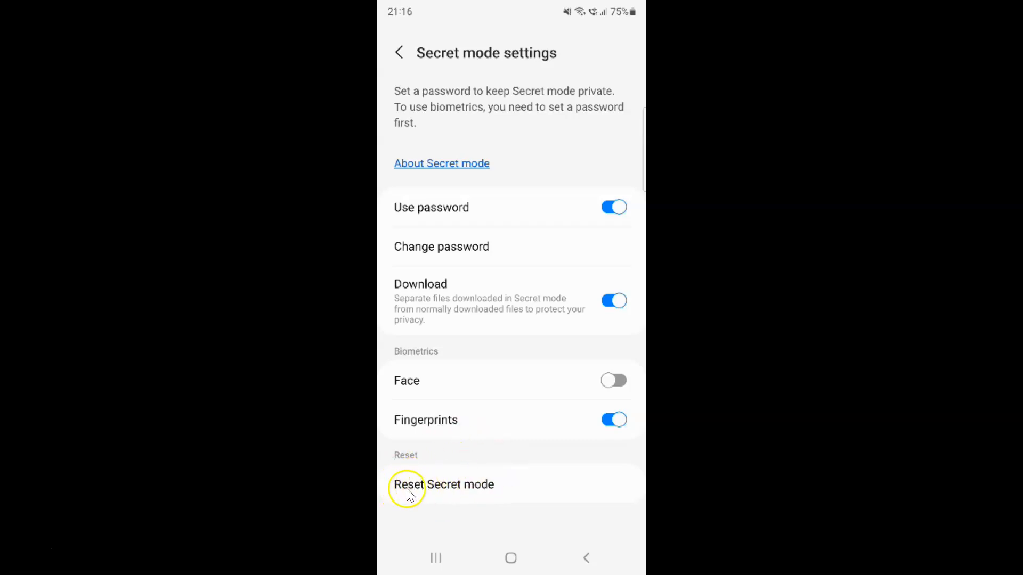
{"action": "mouse_move", "coordinate": [442, 493]}
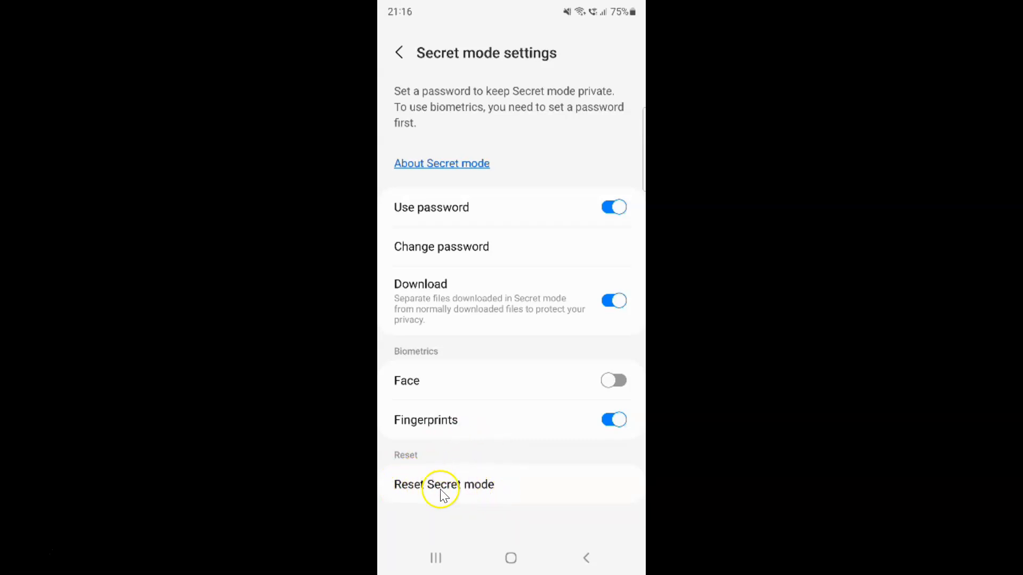
{"action": "mouse_move", "coordinate": [482, 491]}
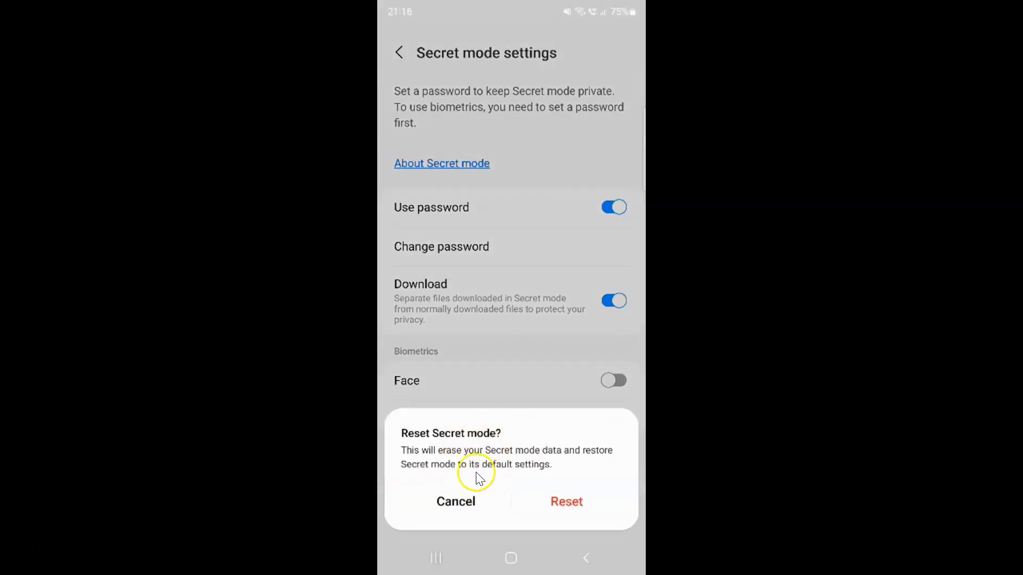
{"action": "mouse_move", "coordinate": [499, 445]}
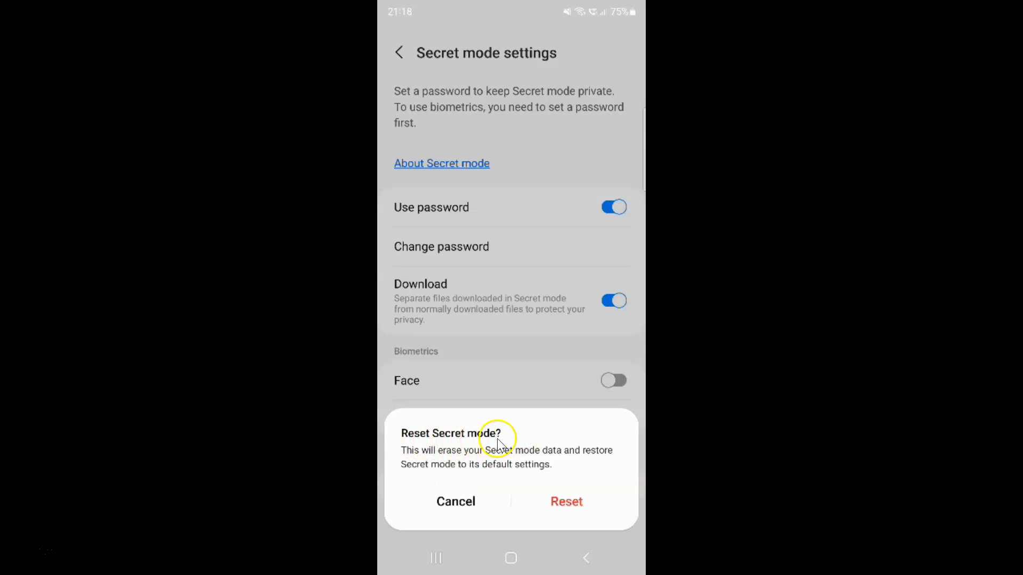
{"action": "mouse_move", "coordinate": [527, 460]}
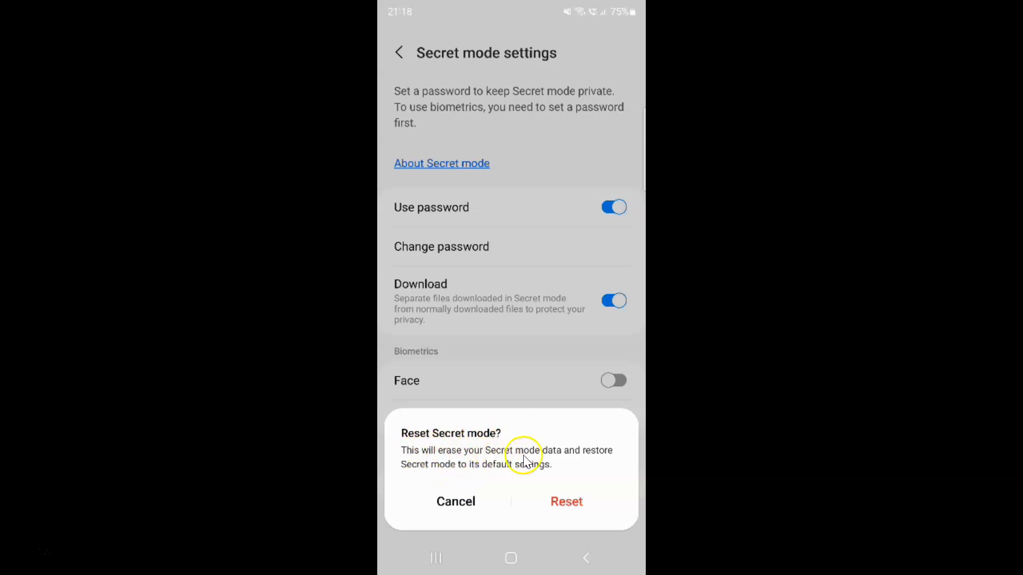
{"action": "mouse_move", "coordinate": [427, 470]}
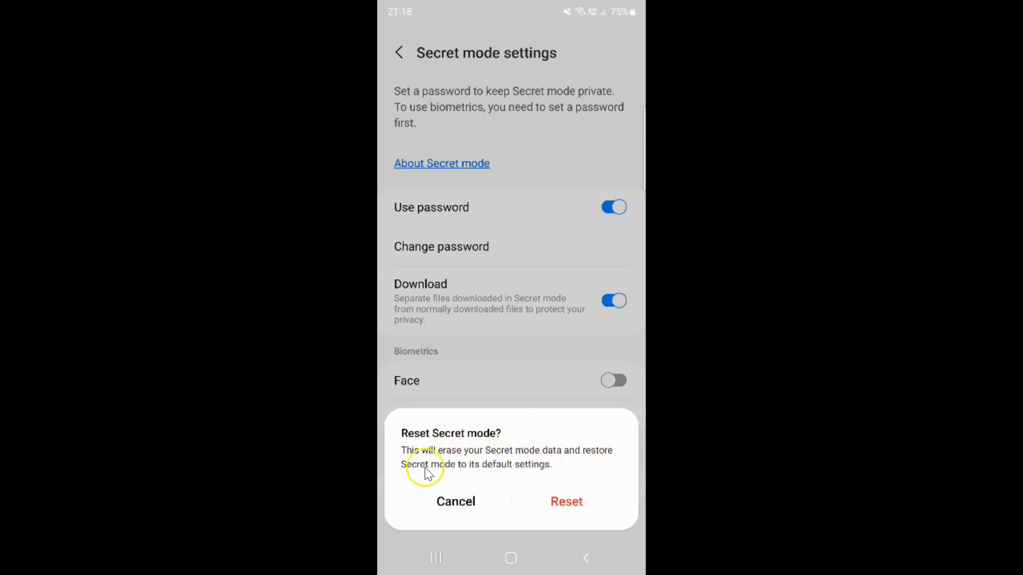
{"action": "mouse_move", "coordinate": [550, 470]}
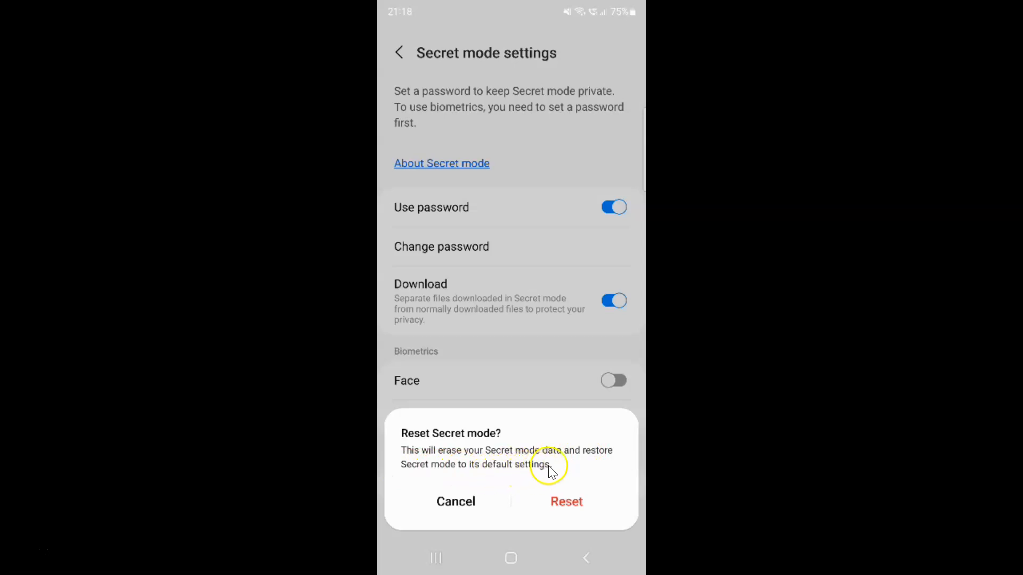
{"action": "mouse_move", "coordinate": [527, 452]}
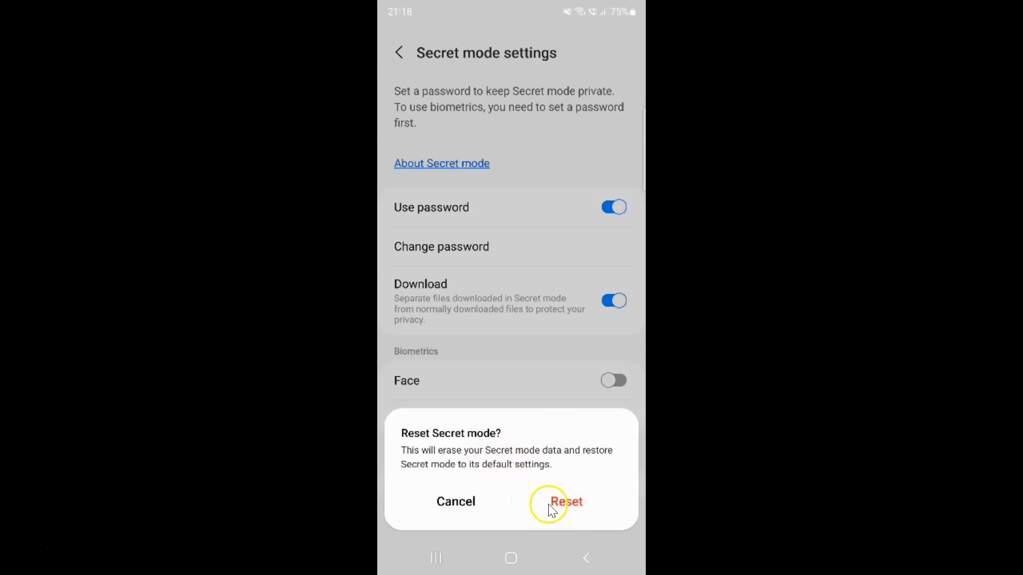
{"action": "mouse_move", "coordinate": [488, 470]}
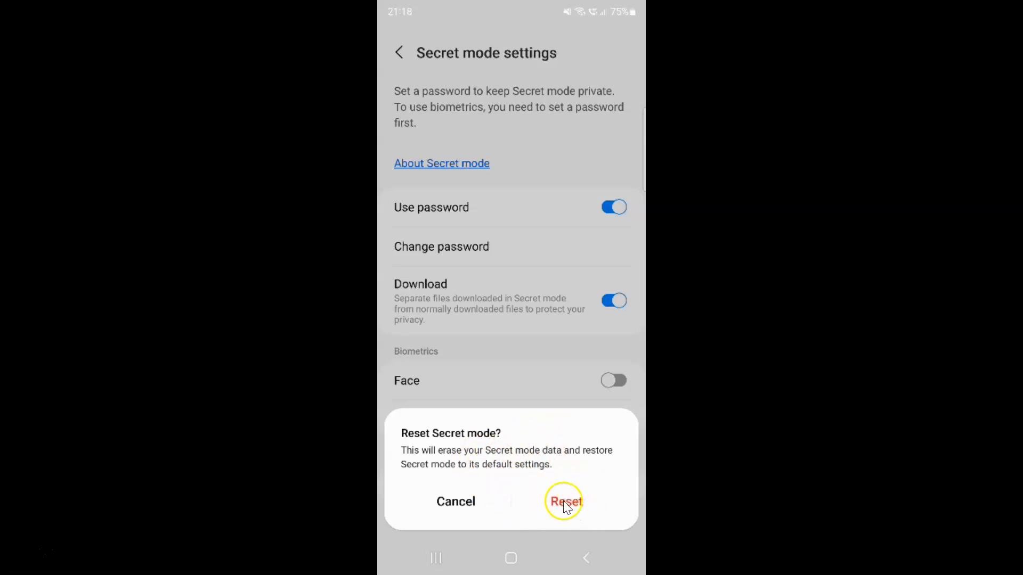
Confirm the reset, erasing Secret mode data, password and biometrics
{"action": "left_click", "coordinate": [564, 502]}
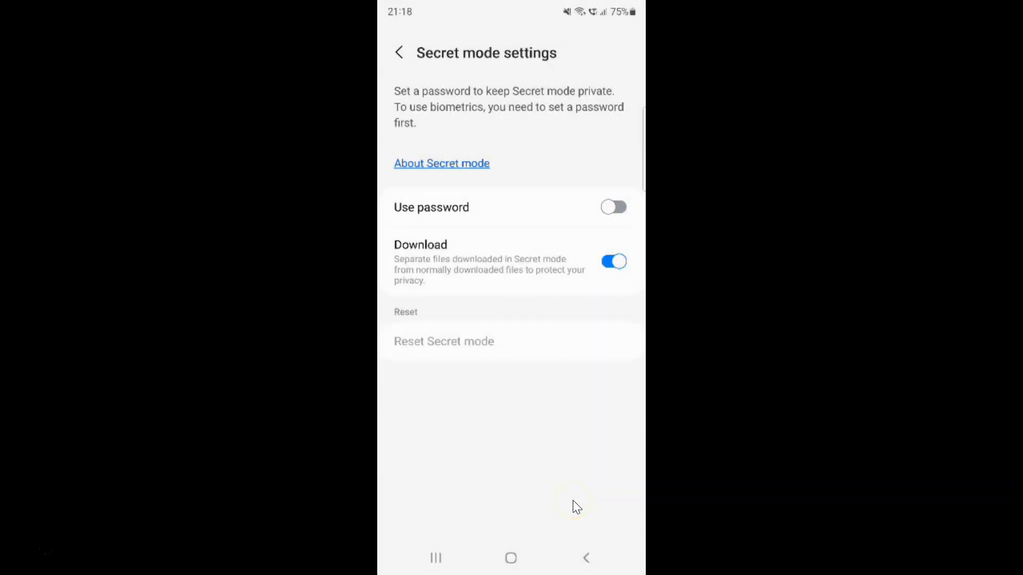
{"action": "mouse_move", "coordinate": [548, 331]}
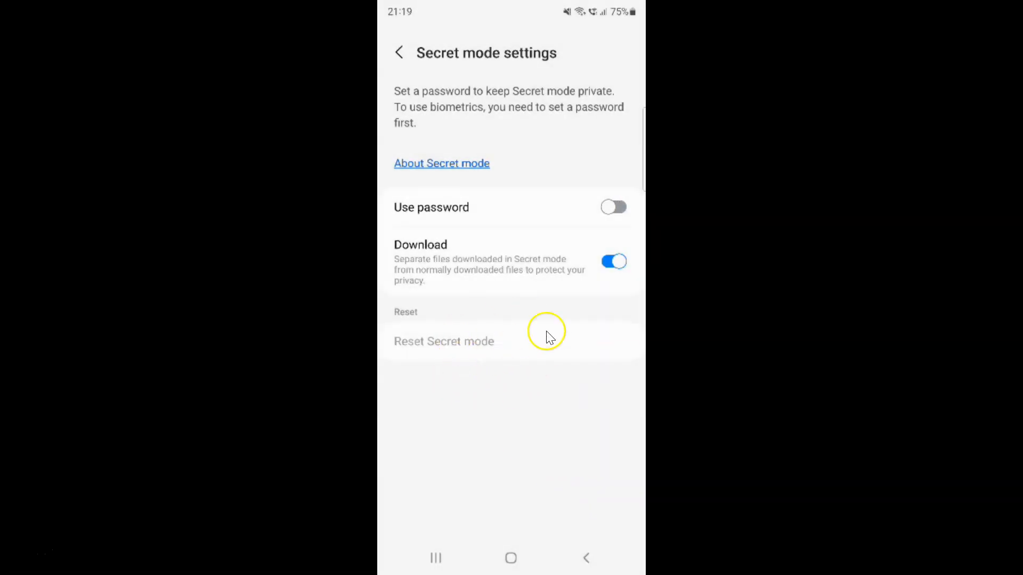
{"action": "mouse_move", "coordinate": [529, 331]}
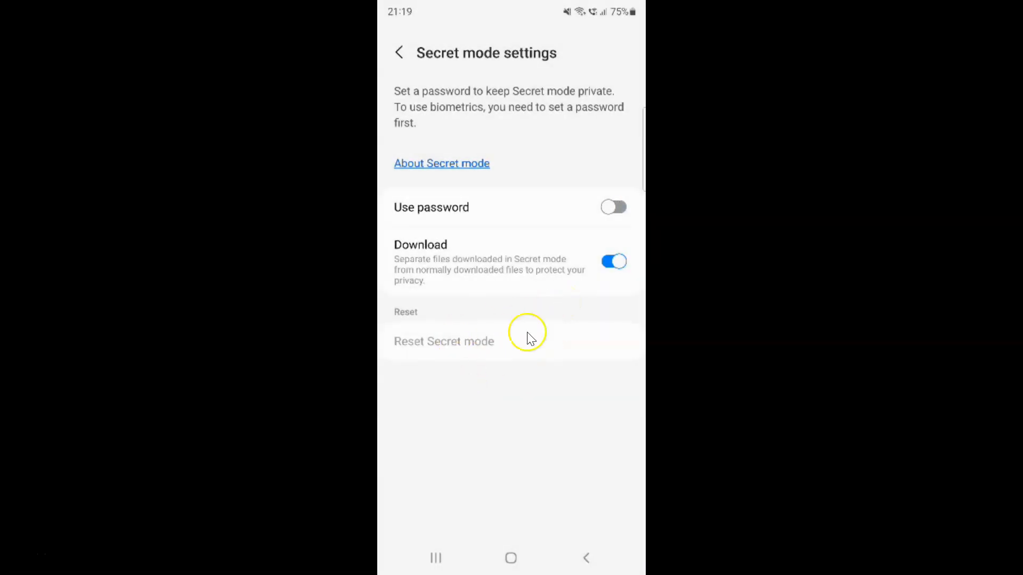
{"action": "mouse_move", "coordinate": [400, 52]}
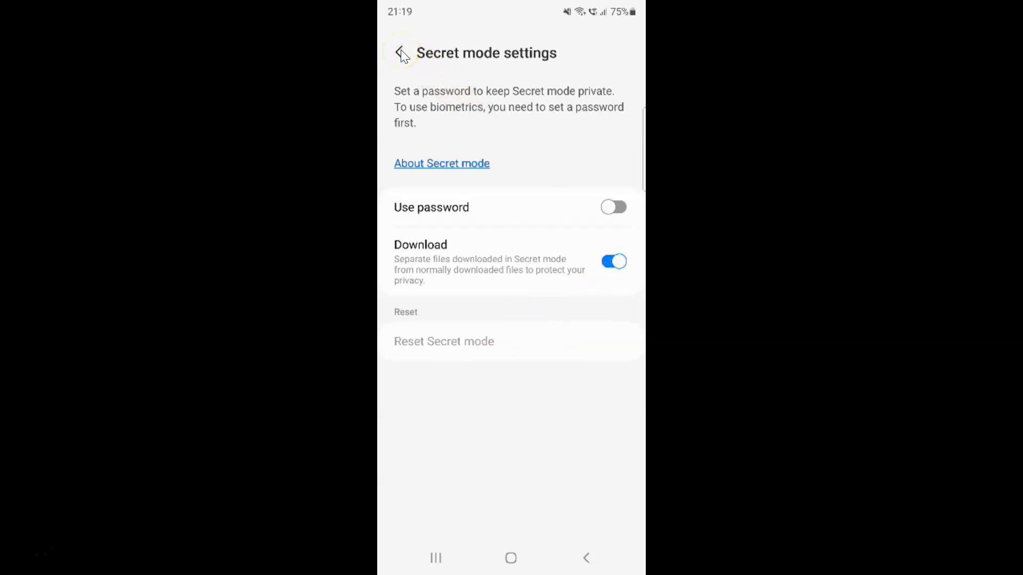
Back out of Secret mode settings to the start page, then go to the Android home screen
{"action": "left_click", "coordinate": [400, 53]}
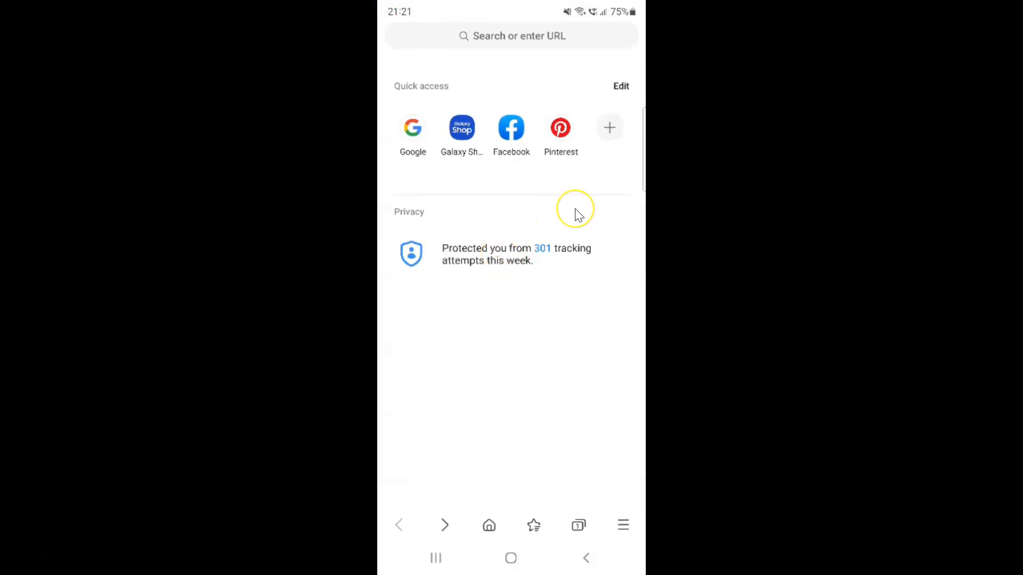
{"action": "mouse_move", "coordinate": [532, 244]}
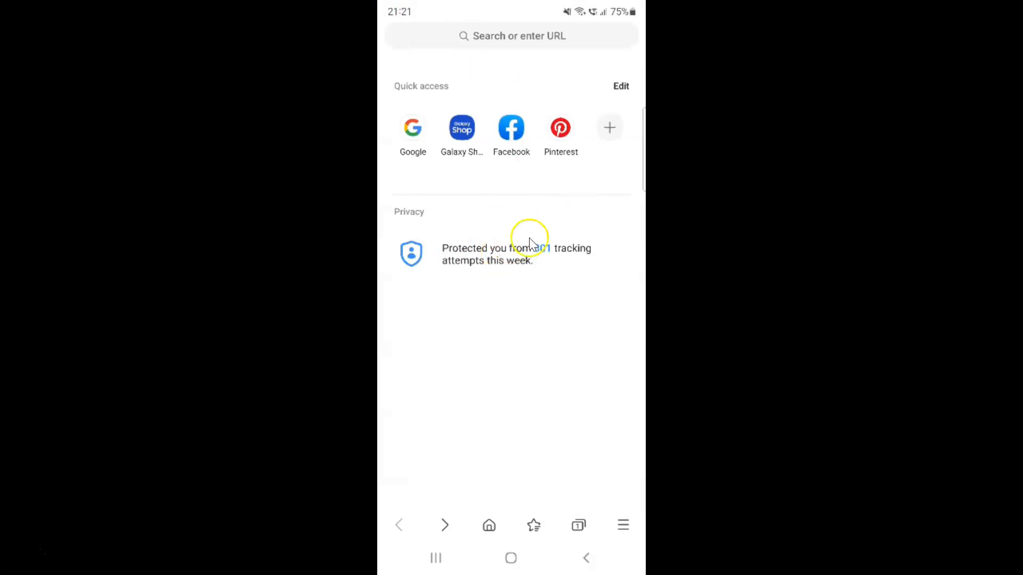
{"action": "mouse_move", "coordinate": [525, 371]}
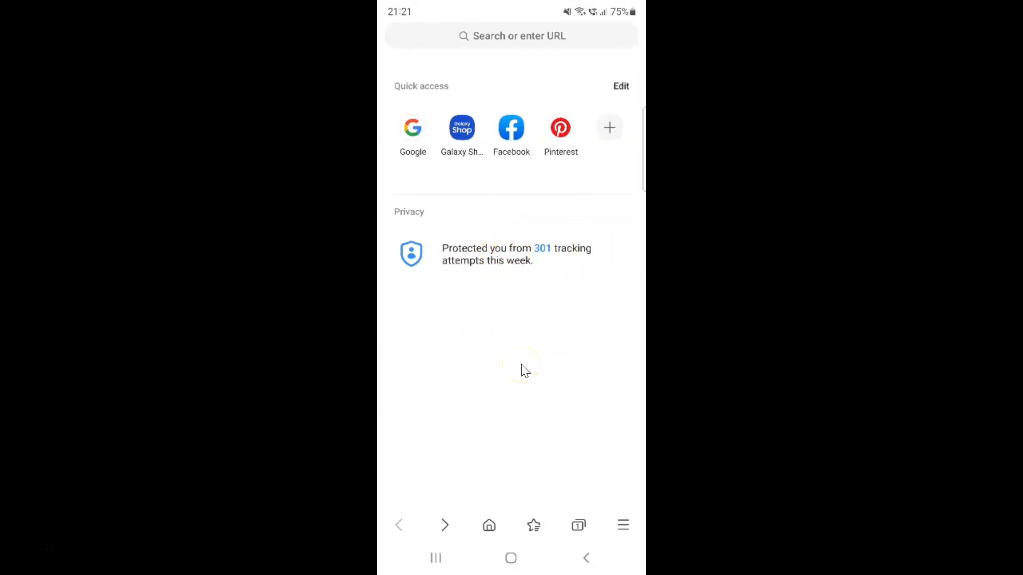
{"action": "left_click", "coordinate": [510, 558]}
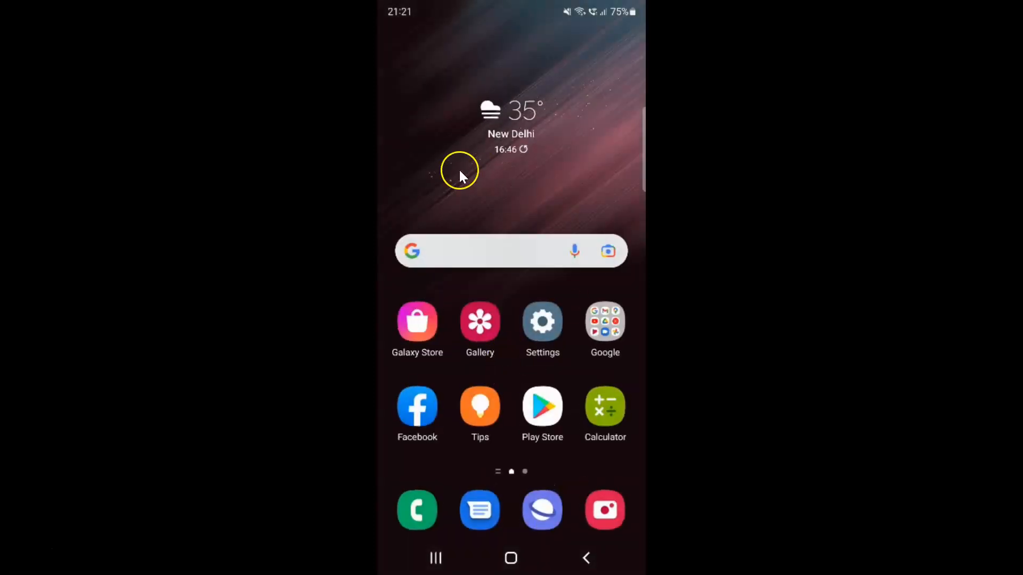
{"action": "mouse_move", "coordinate": [529, 206]}
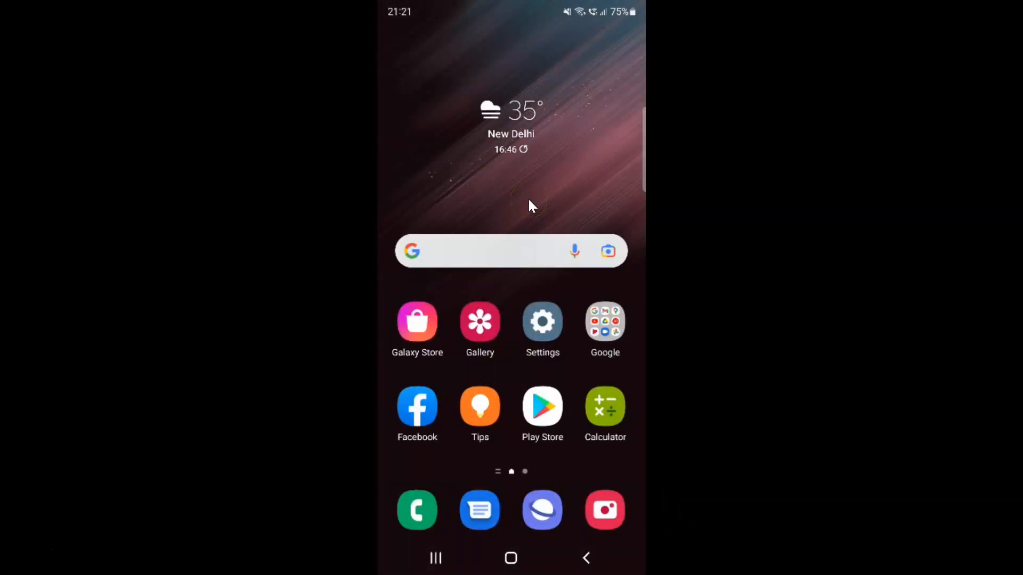